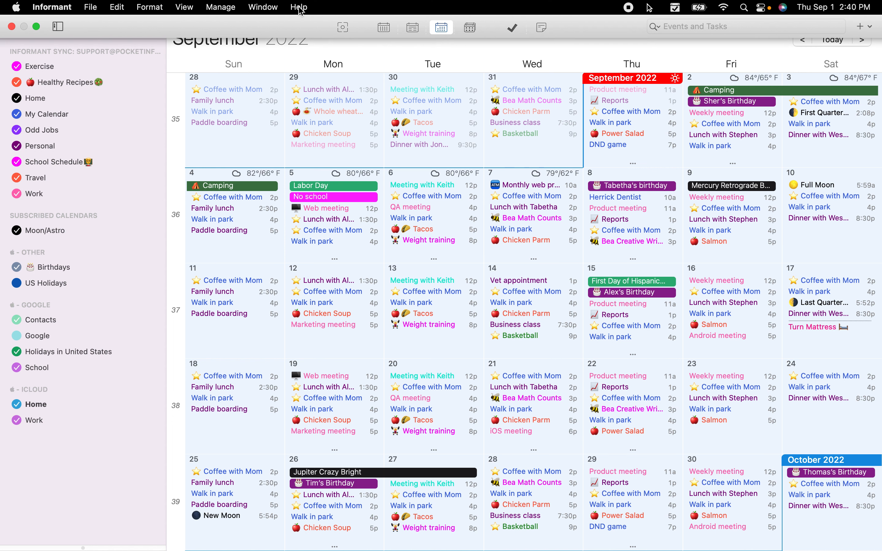
Show the Help menu listing Release Notes, FAQ and Support.
left_click(298, 7)
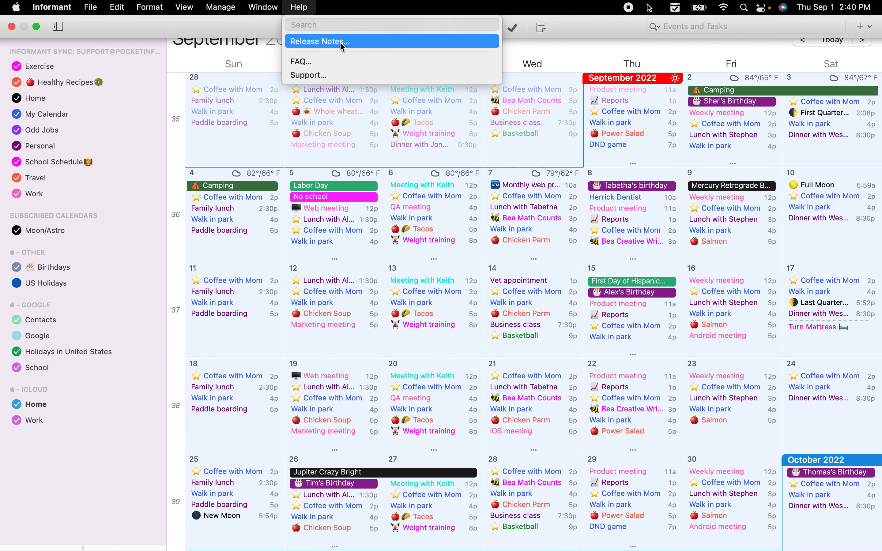
mouse_move(336, 61)
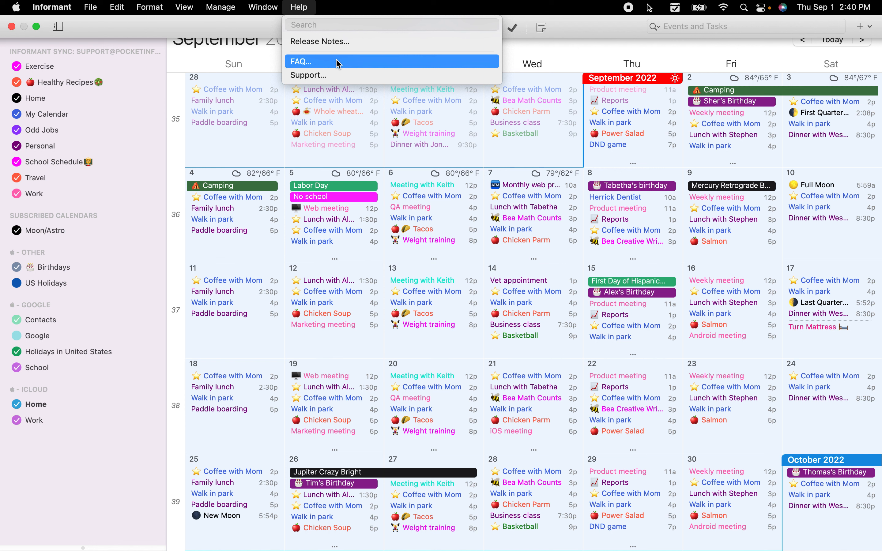
mouse_move(334, 24)
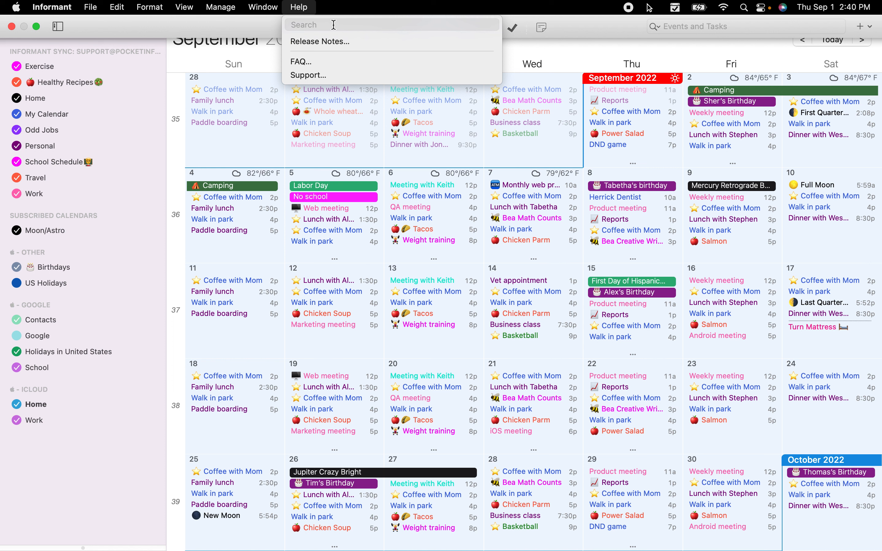
type("ta")
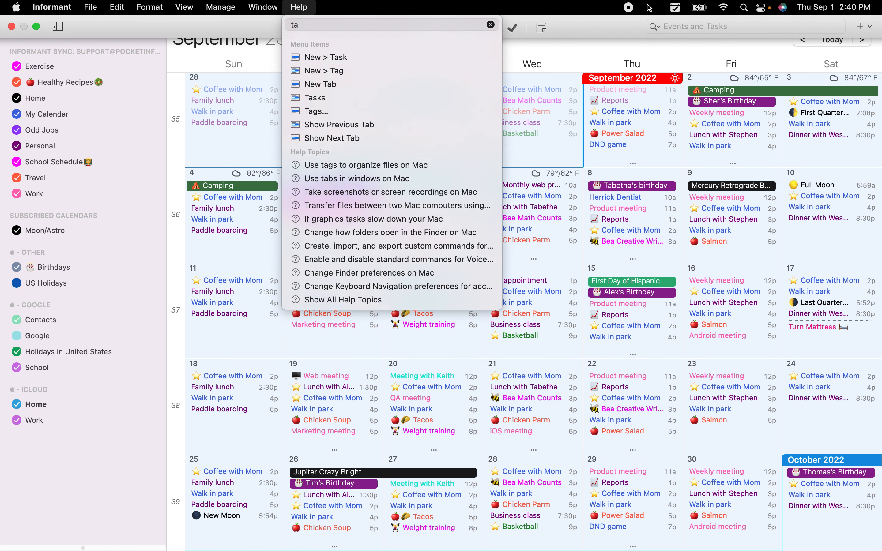
type("sk")
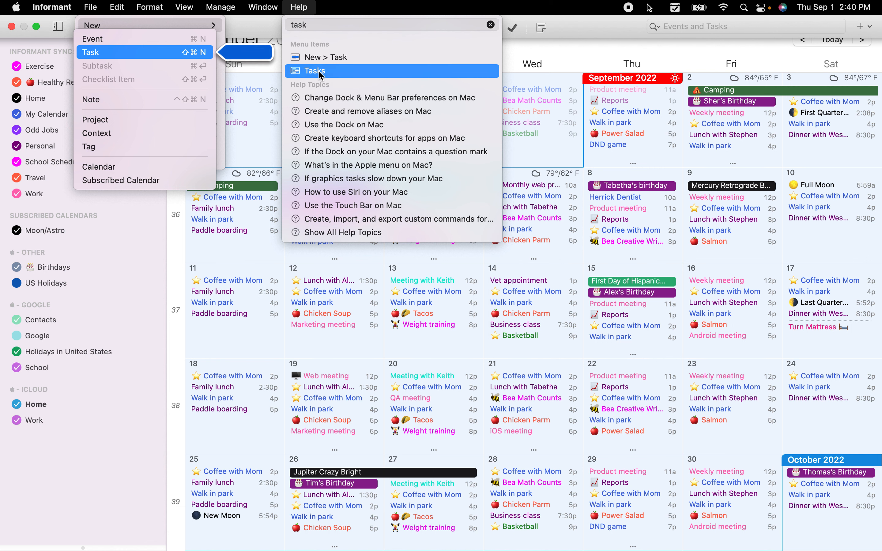
mouse_move(337, 57)
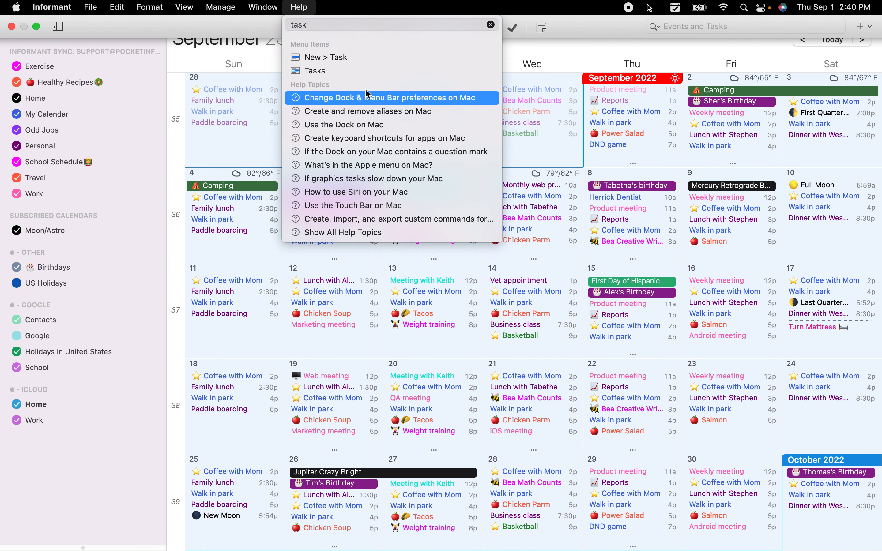
left_click(90, 7)
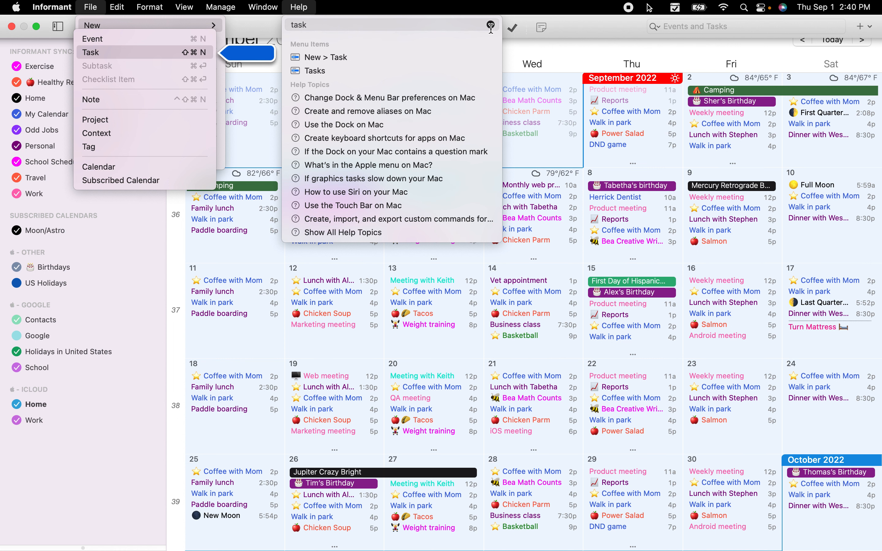
mouse_move(490, 26)
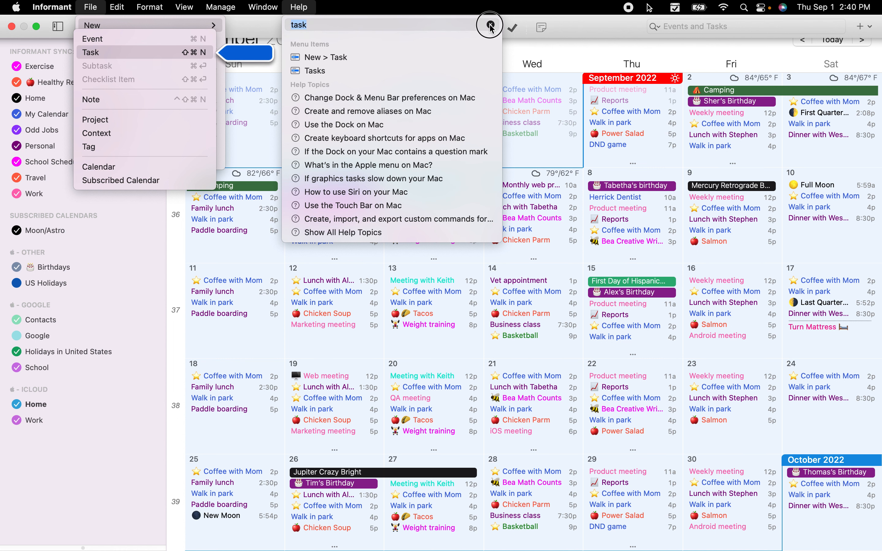
left_click(298, 7)
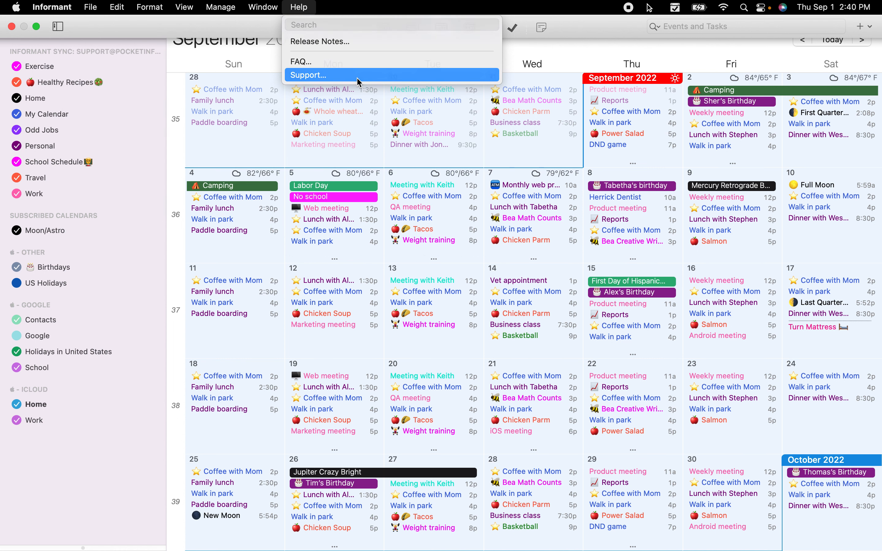
Bring up the Support Diagnostics window with Log Files included, Database and Settings File excluded.
left_click(308, 74)
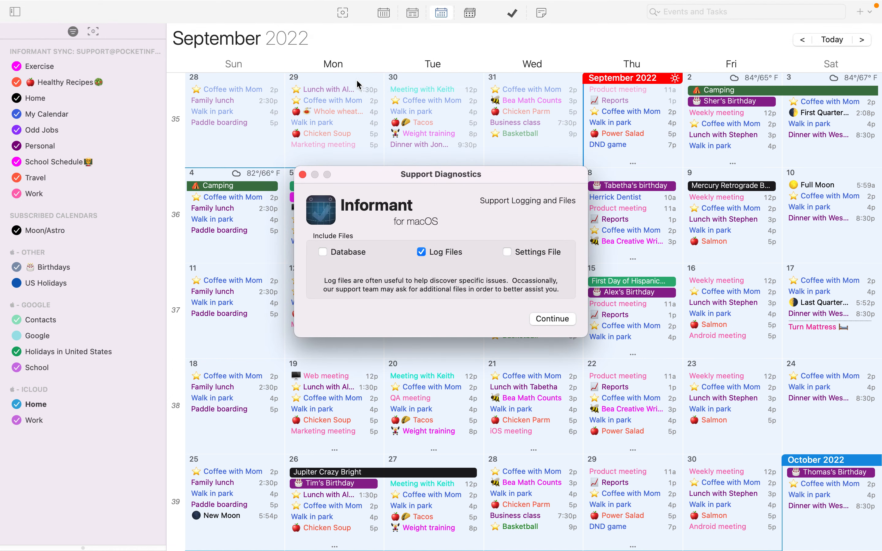
mouse_move(378, 236)
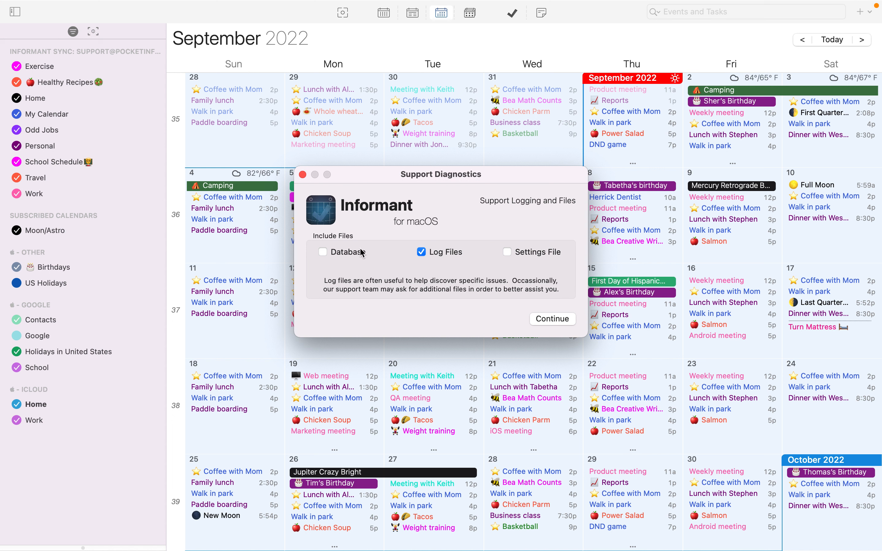
mouse_move(516, 262)
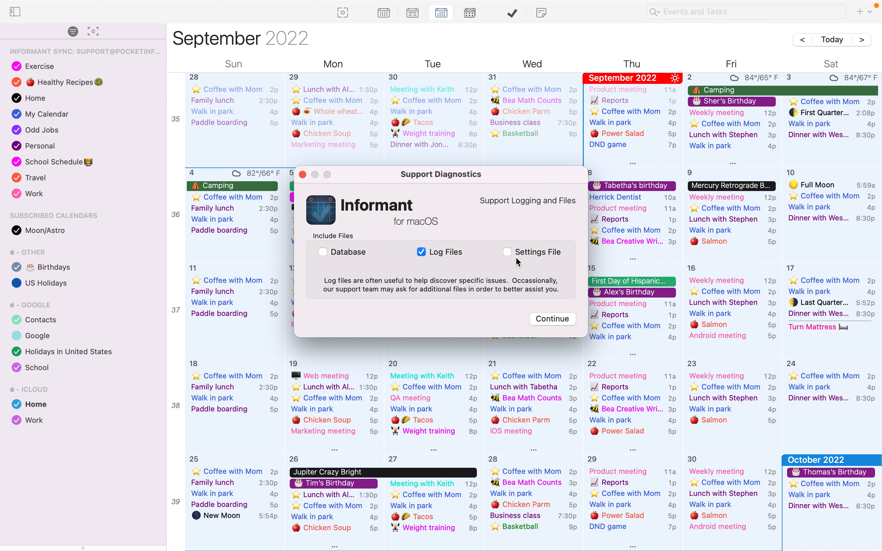
mouse_move(532, 262)
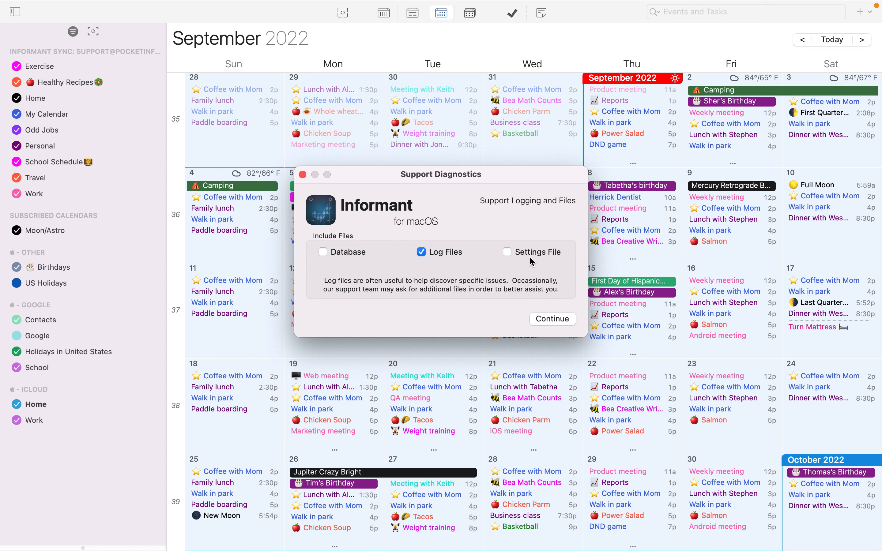
mouse_move(470, 272)
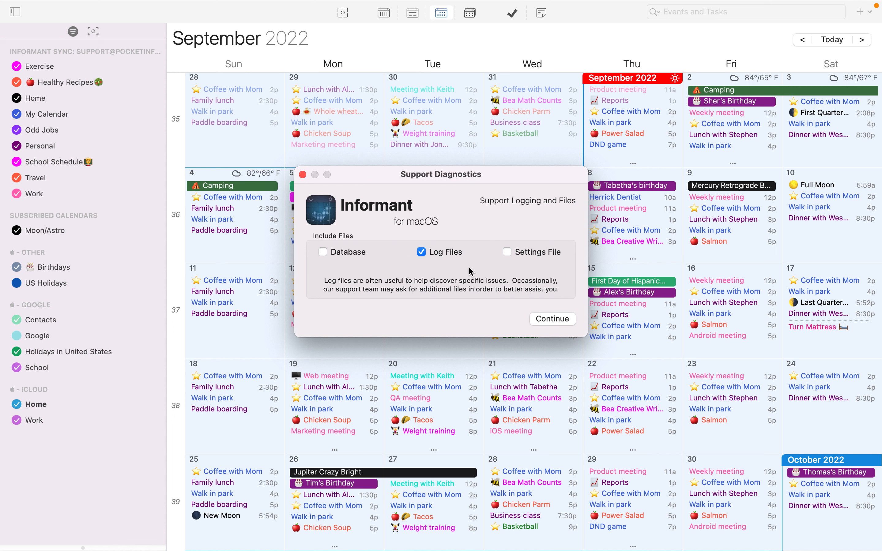
mouse_move(412, 266)
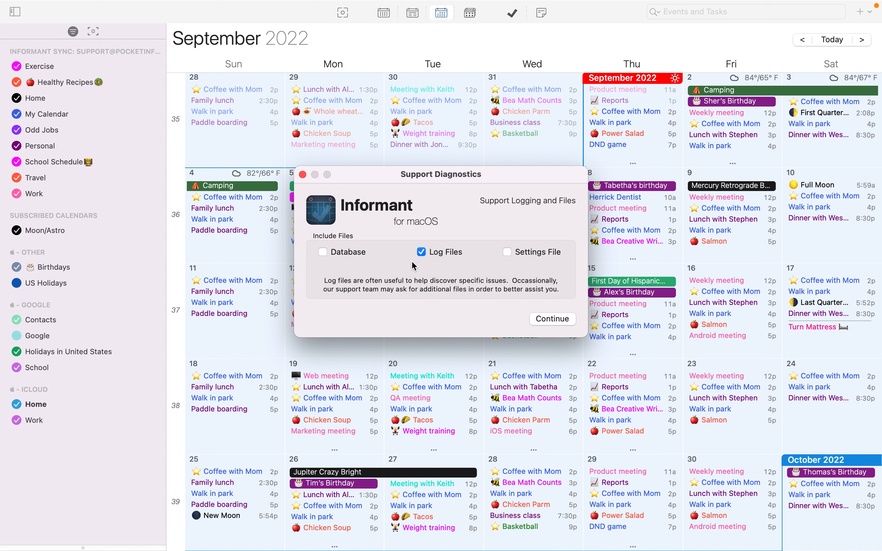
mouse_move(452, 267)
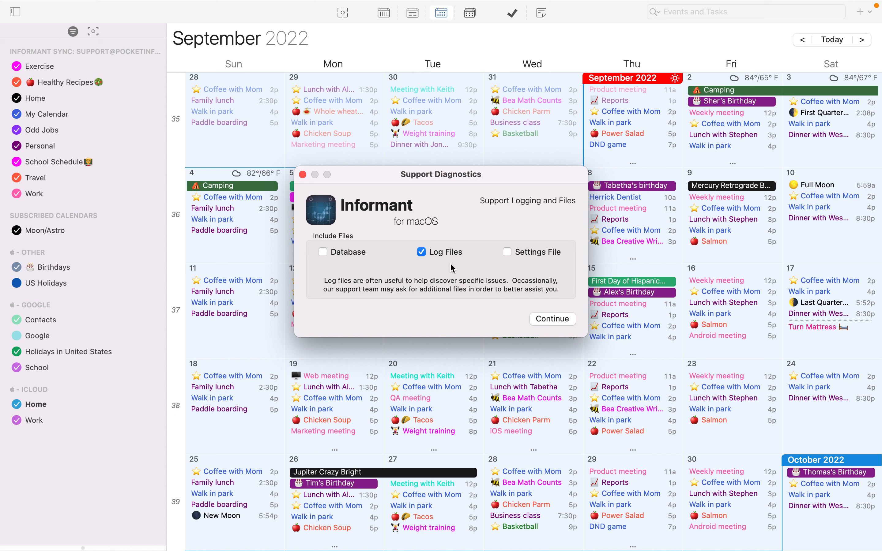
mouse_move(513, 314)
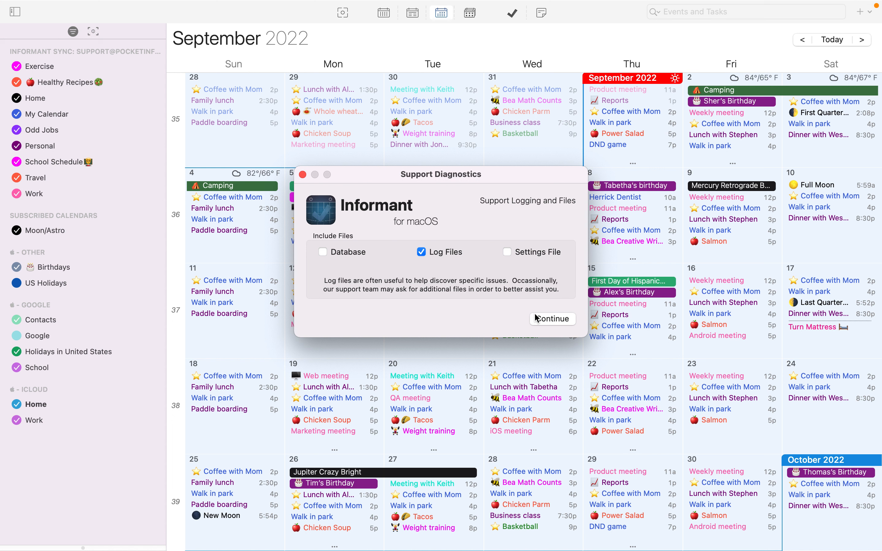
mouse_move(515, 313)
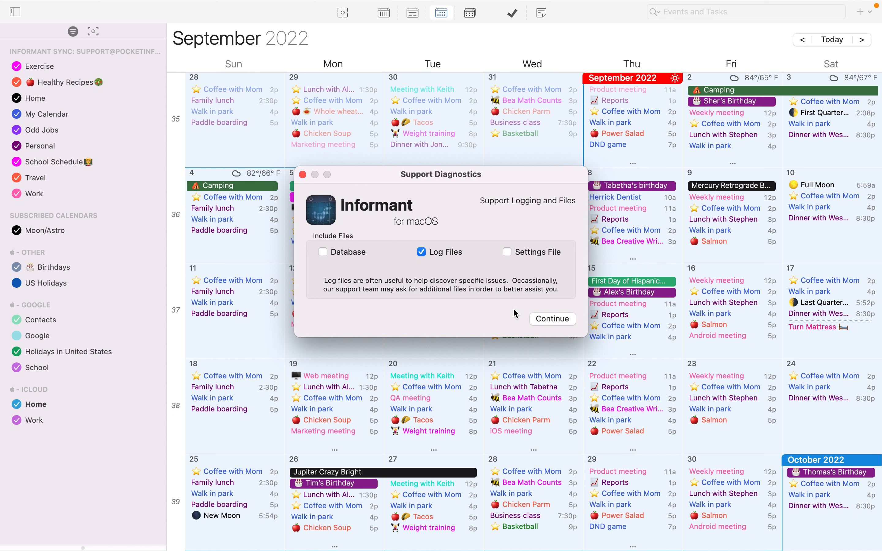
mouse_move(485, 298)
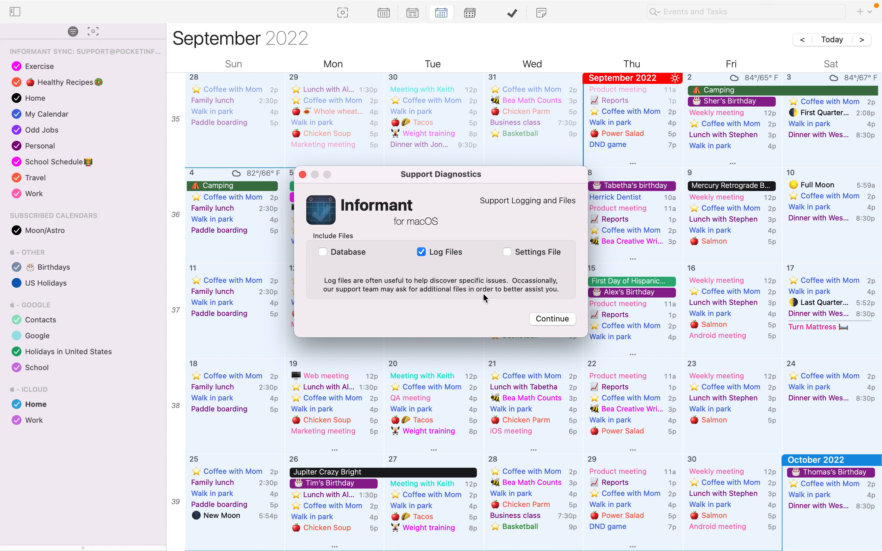